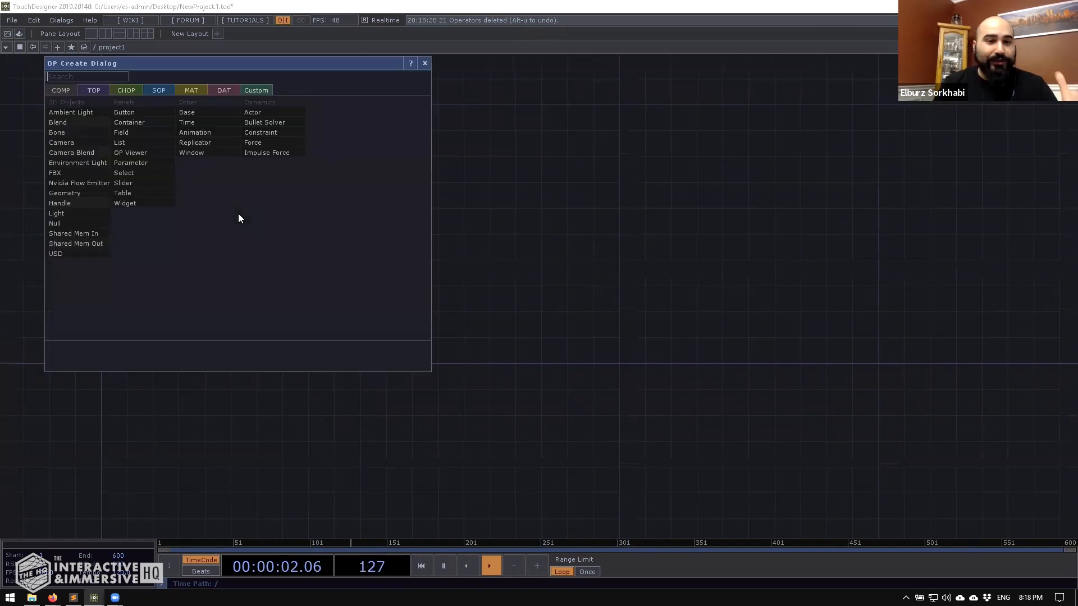
Add a Sphere SOP, a Sort SOP with random point order, then a Particle SOP
{"action": "left_click", "coordinate": [158, 90]}
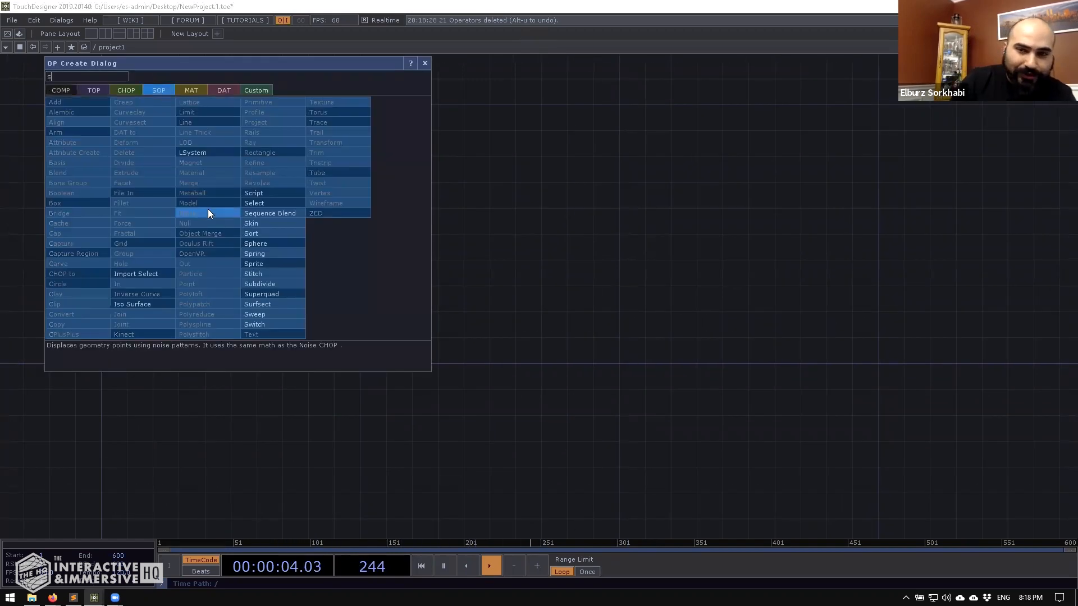
{"action": "type", "text": "sphere"}
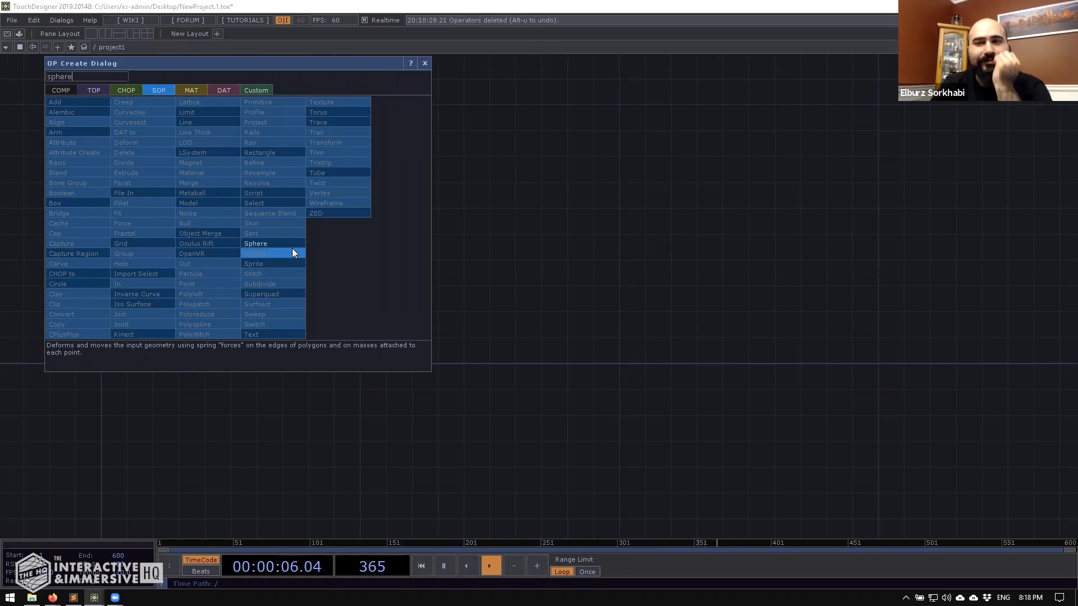
{"action": "left_click", "coordinate": [255, 243]}
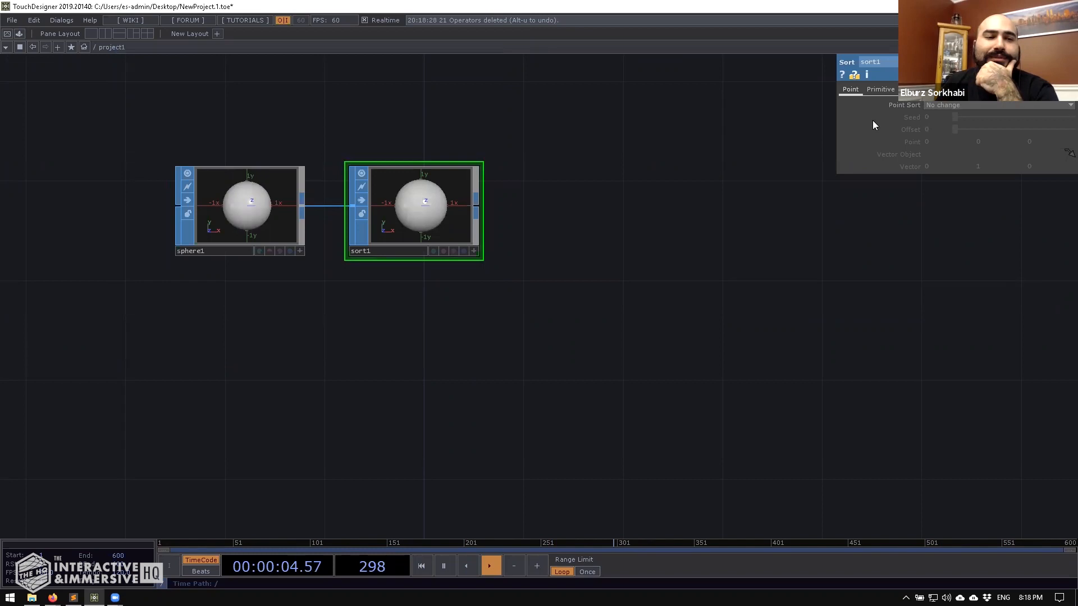
{"action": "left_click", "coordinate": [997, 105]}
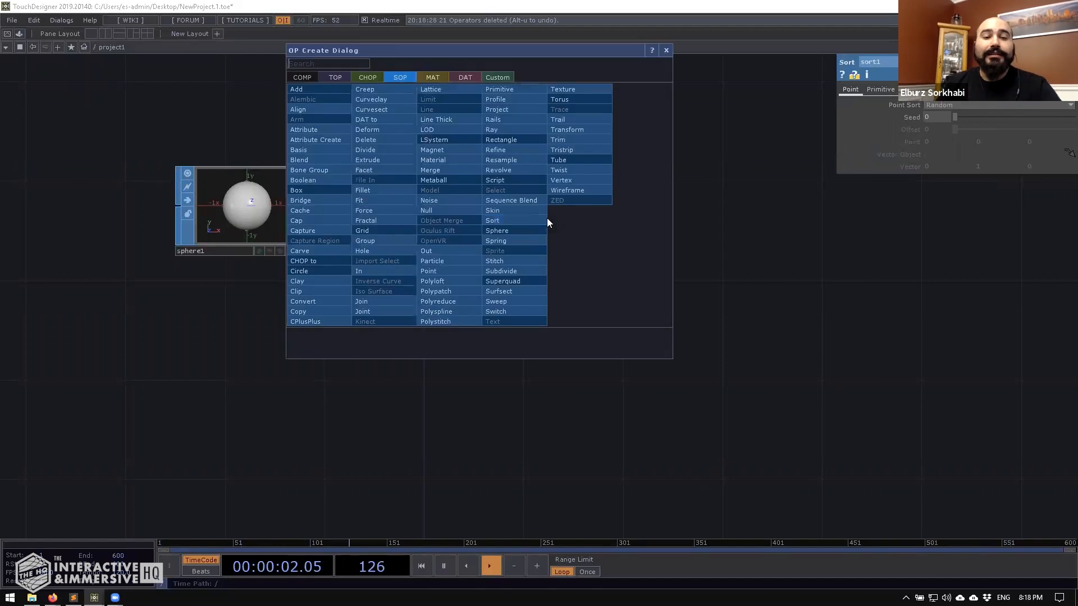
{"action": "type", "text": "part"}
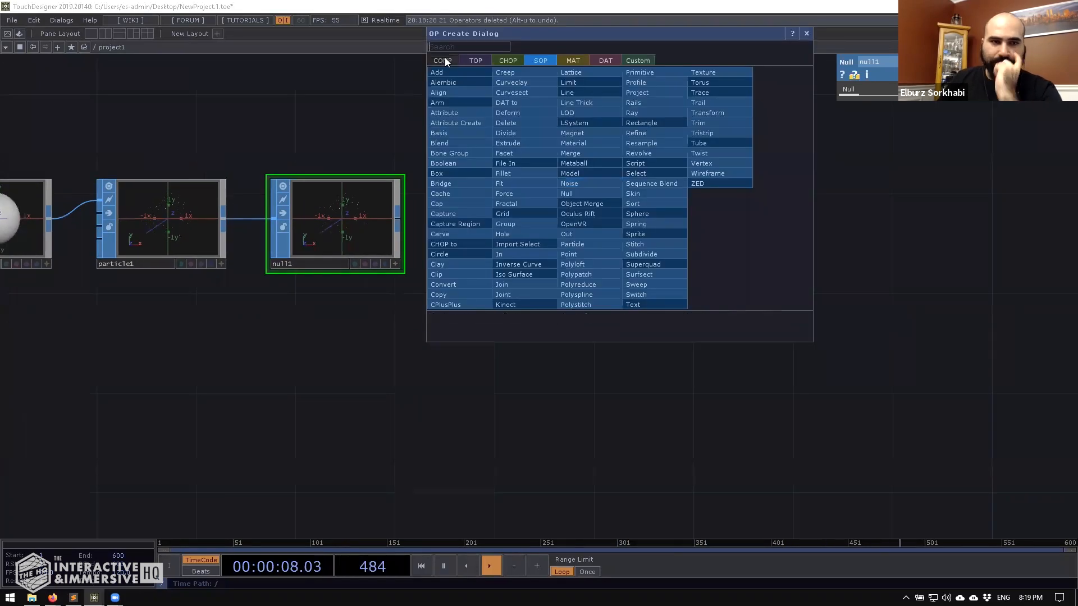
Create geo1, go inside it and replace the default torus with a Box SOP
{"action": "left_click", "coordinate": [442, 61]}
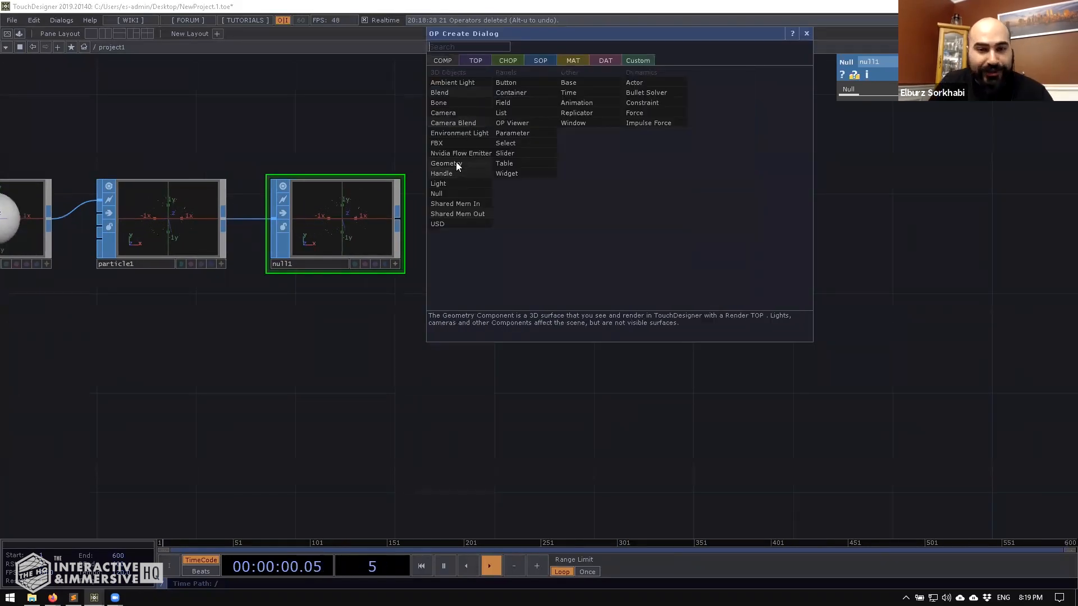
{"action": "left_click", "coordinate": [446, 163]}
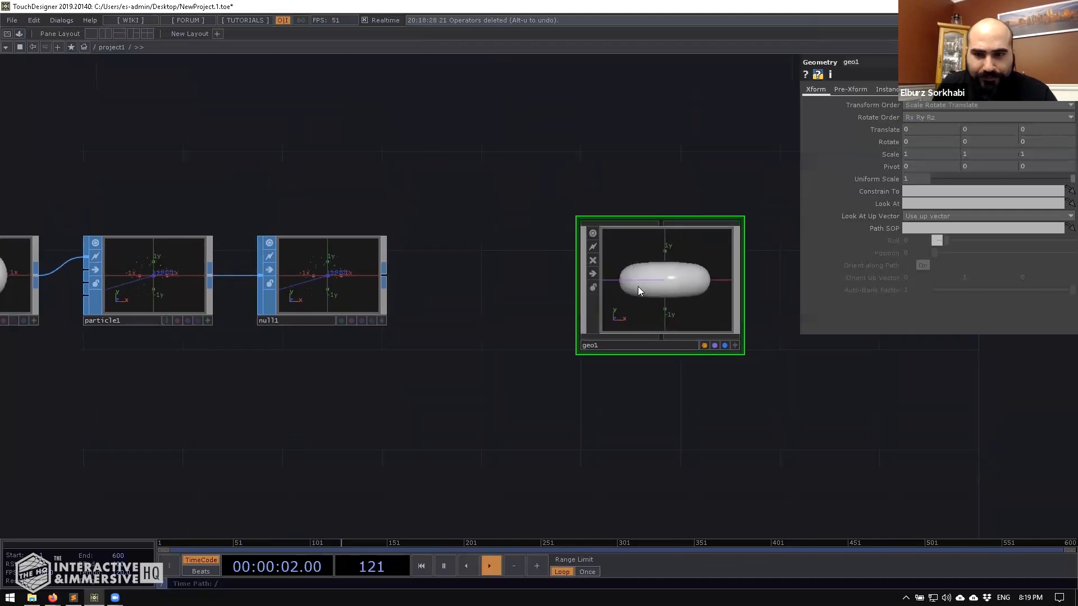
{"action": "double_click", "coordinate": [659, 281]}
{"action": "type", "text": "box"}
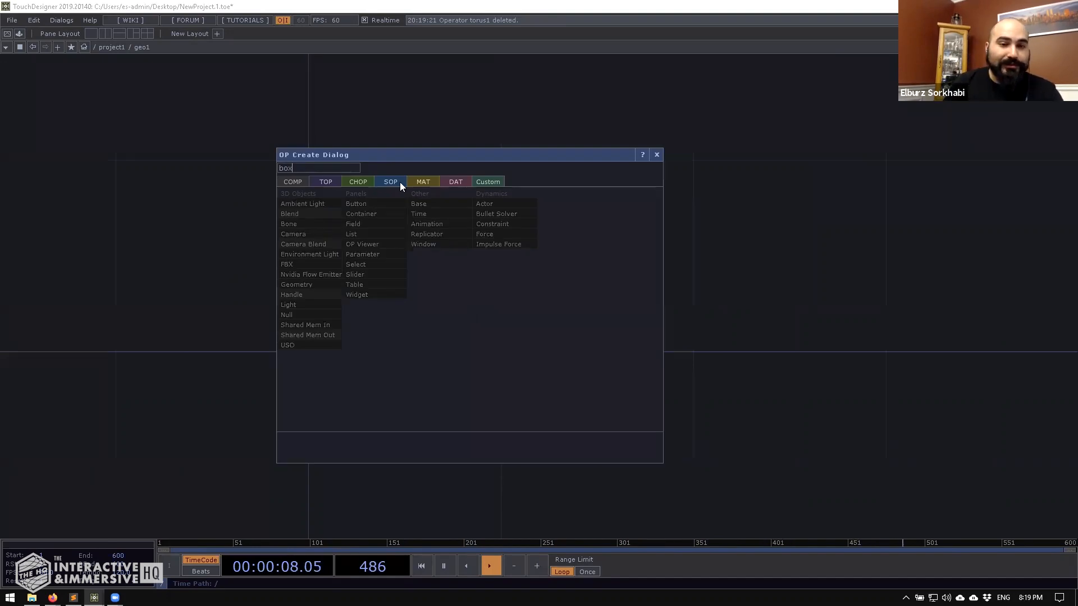
{"action": "left_click", "coordinate": [390, 181]}
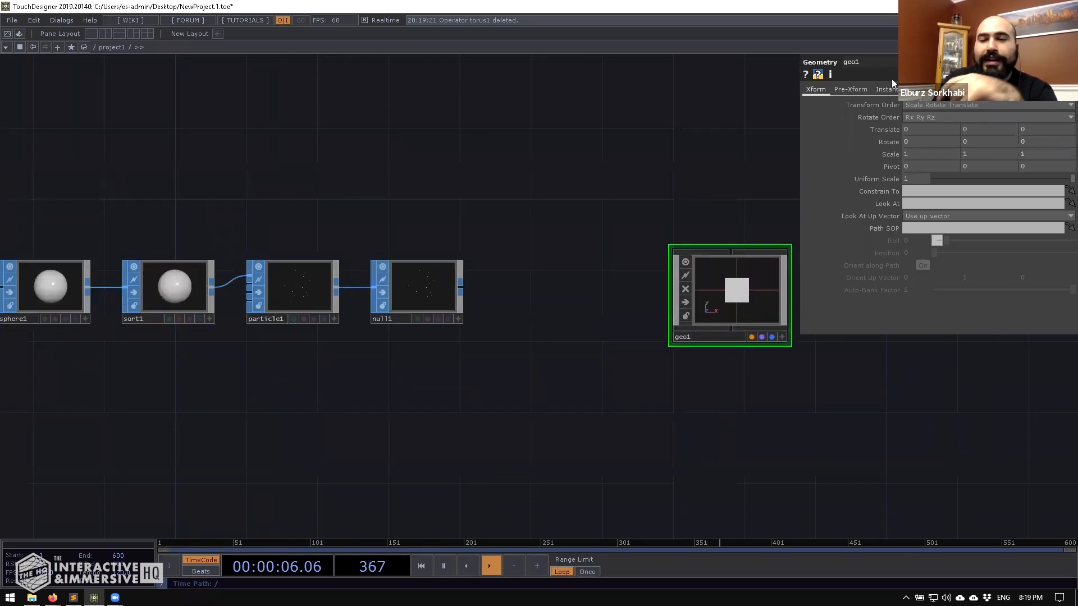
Turn geo1 instancing on from null1 and set the instance alpha to life(0)
{"action": "left_click", "coordinate": [887, 88]}
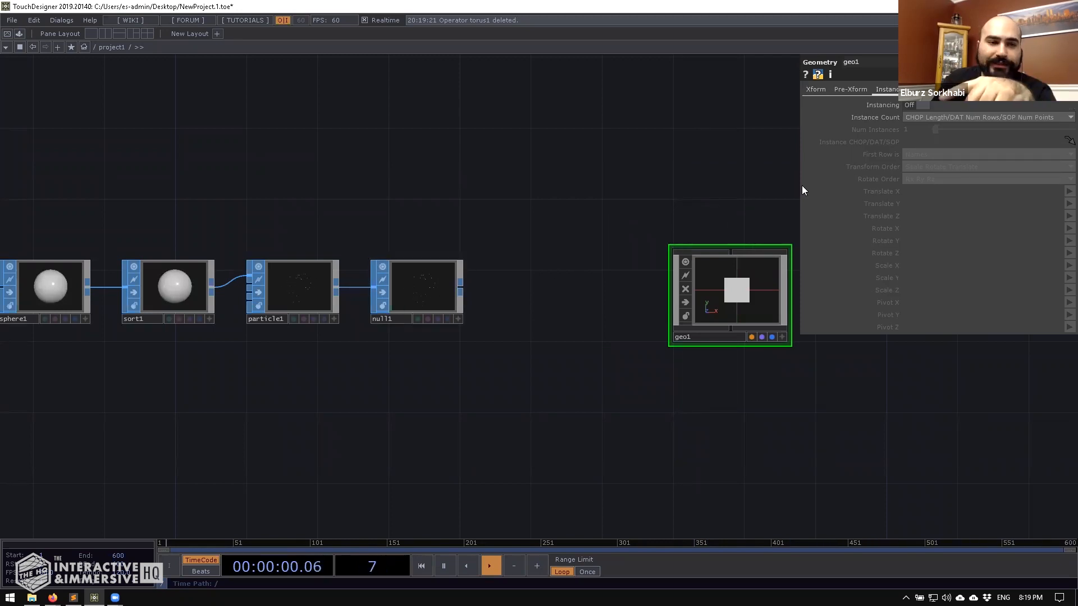
{"action": "left_click", "coordinate": [923, 105]}
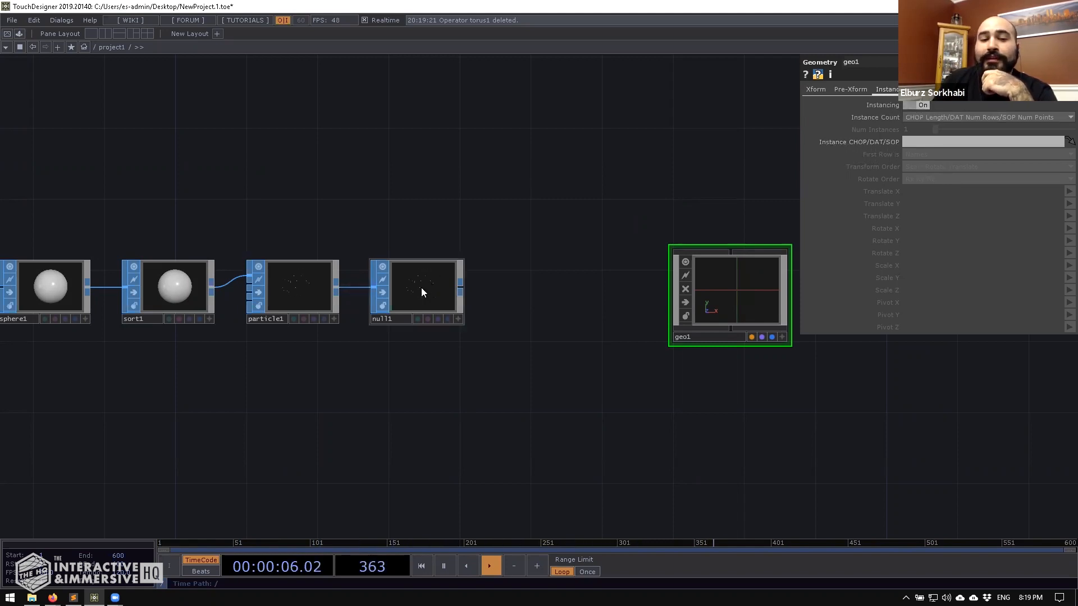
{"action": "type", "text": "null1"}
{"action": "type", "text": "life(0)"}
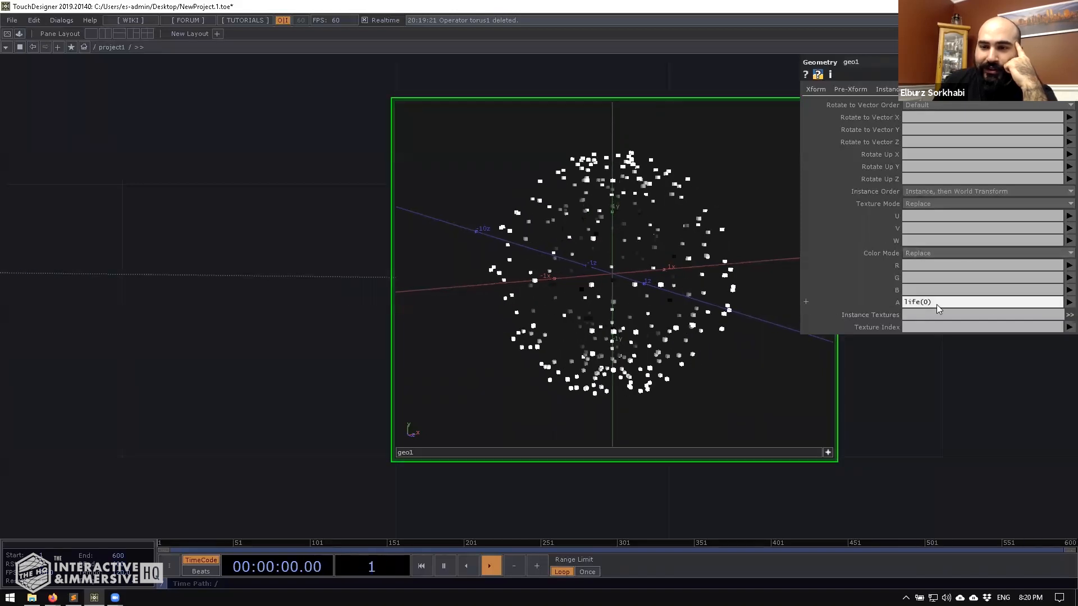
{"action": "left_click", "coordinate": [491, 566]}
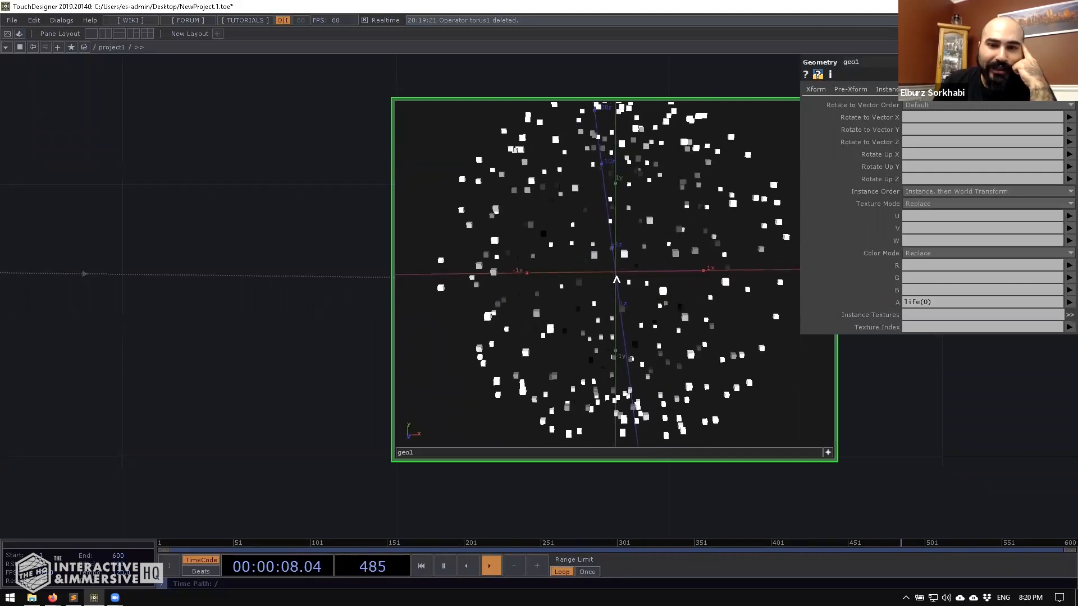
{"action": "left_click", "coordinate": [420, 566]}
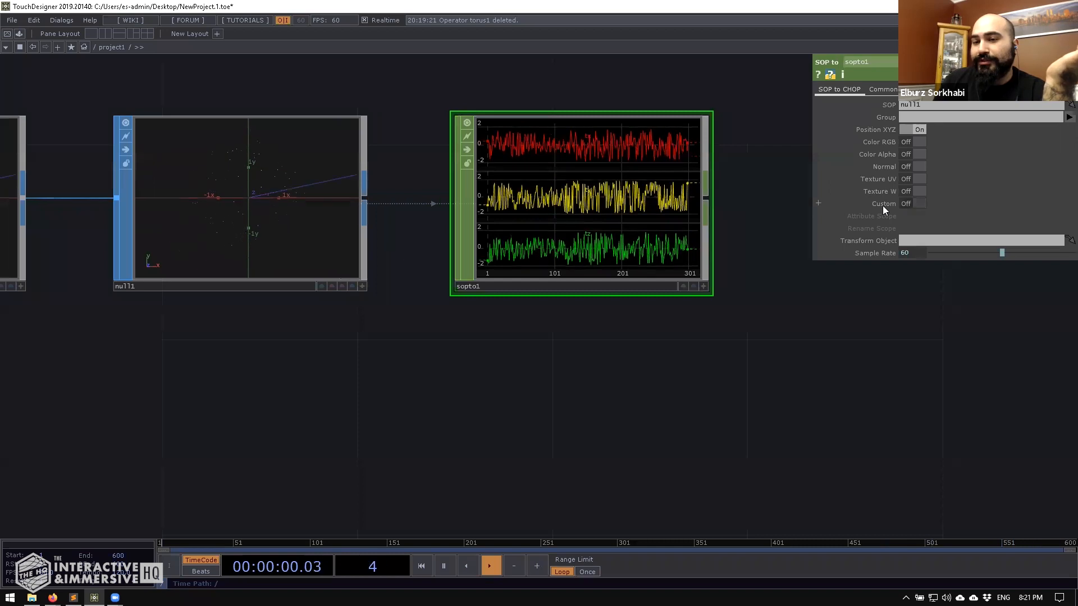
Turn Custom attributes on in the SOP to CHOP with attribute scope life
{"action": "left_click", "coordinate": [919, 203]}
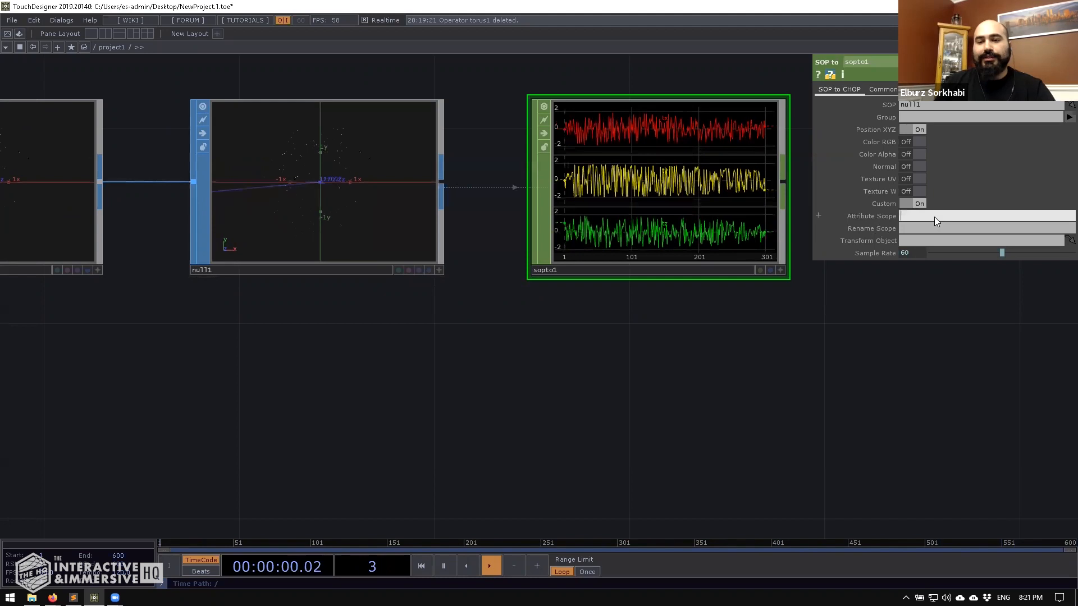
{"action": "type", "text": "life"}
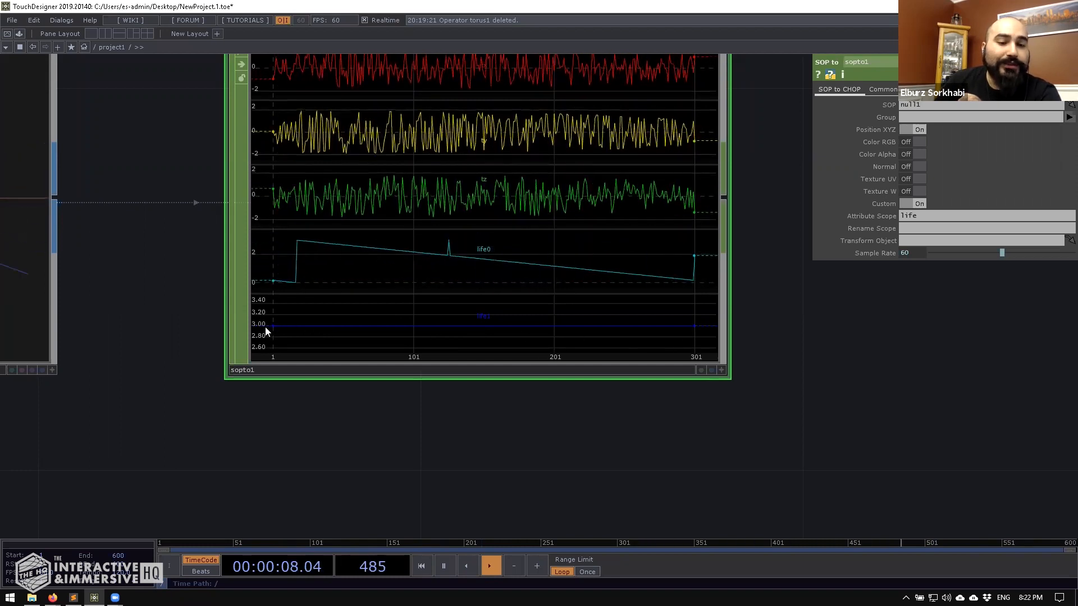
Set particle1's Life Variance to 1 so the life channel varies
{"action": "left_click", "coordinate": [421, 565]}
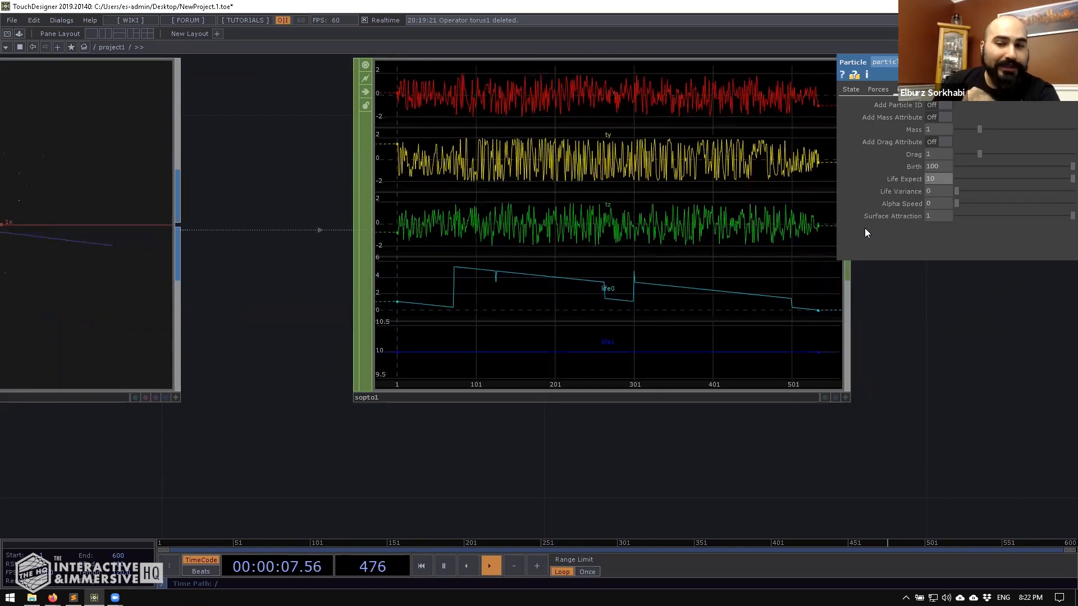
{"action": "left_click", "coordinate": [421, 565]}
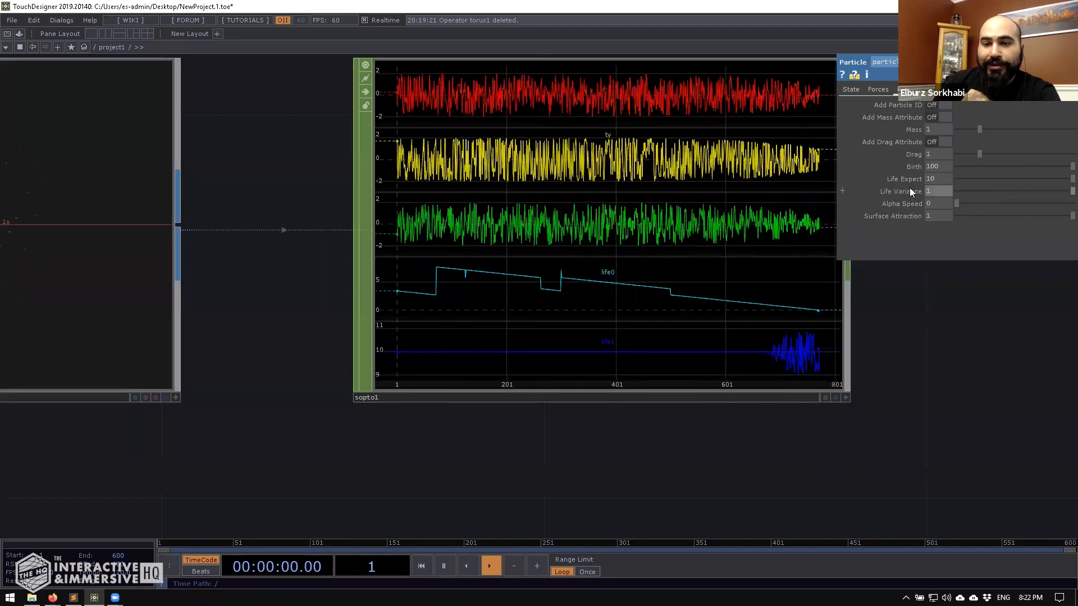
{"action": "left_click", "coordinate": [490, 566]}
{"action": "type", "text": "sel"}
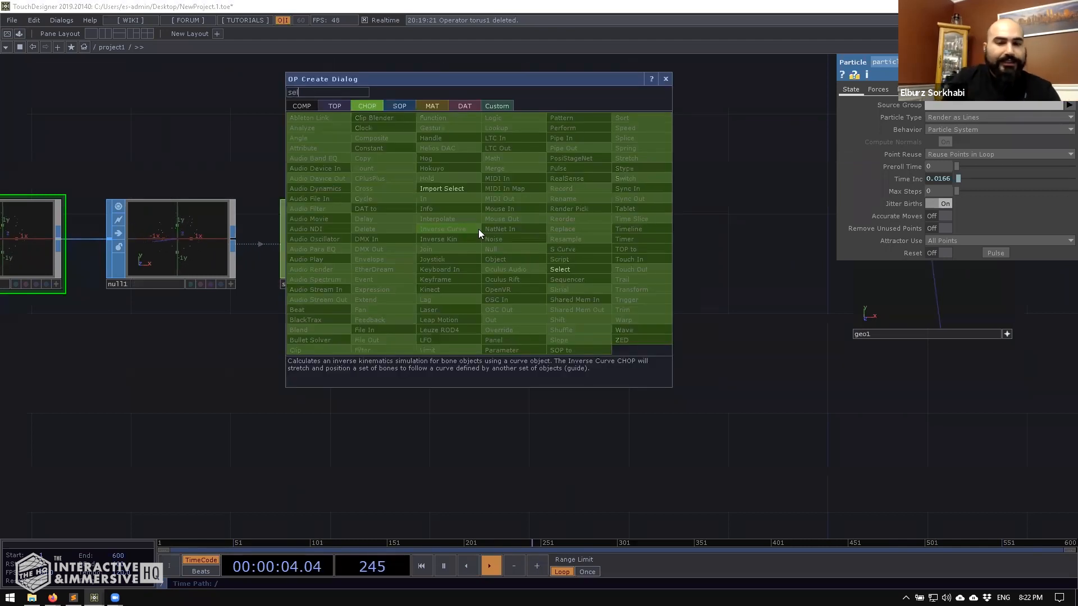
Add a Select CHOP after sopto1 keeping only the tx ty tz channels
{"action": "left_click", "coordinate": [559, 268]}
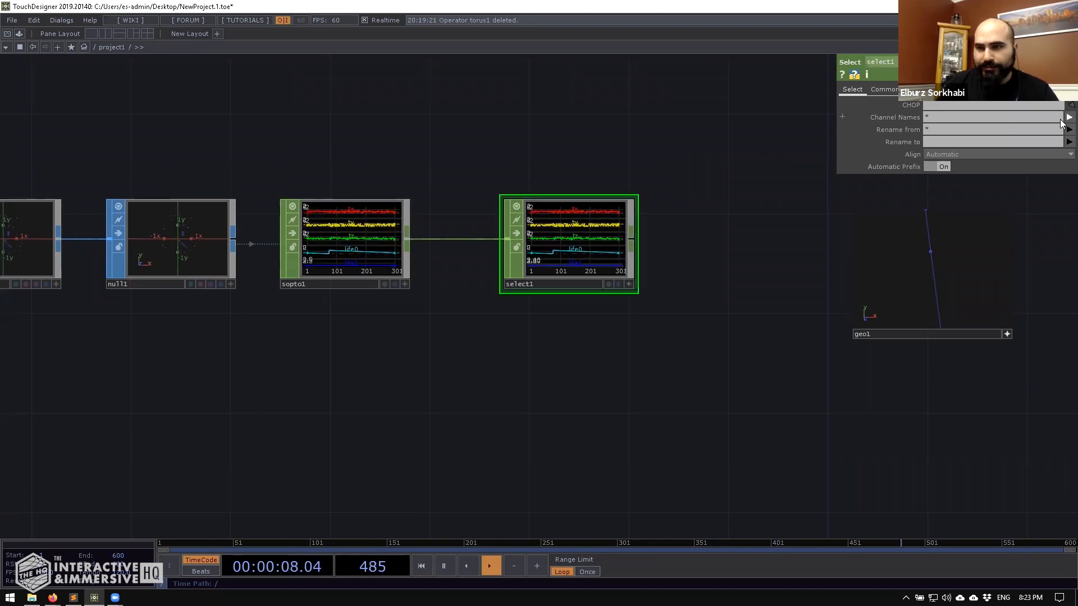
{"action": "type", "text": "ty"}
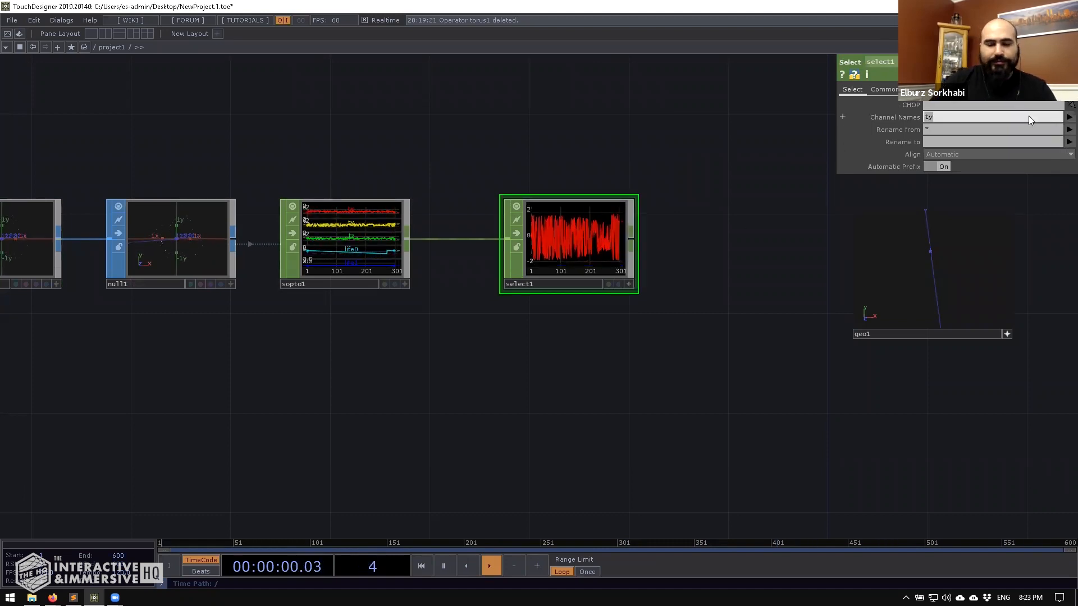
{"action": "type", "text": "tx ty tz"}
{"action": "type", "text": "sel"}
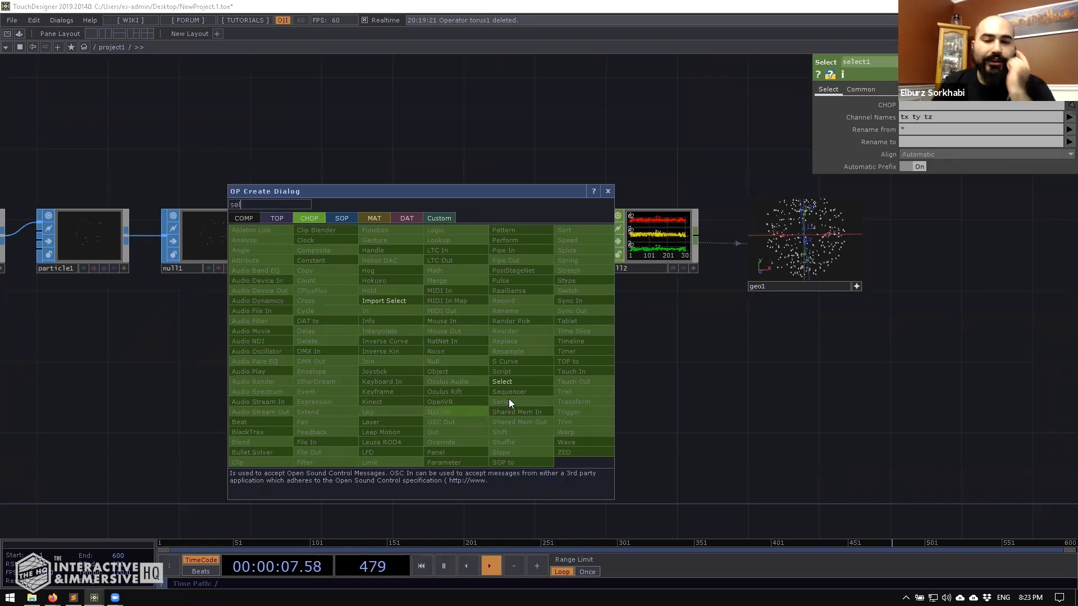
Add a second Select CHOP picking the life0 channel from sopto1
{"action": "left_click", "coordinate": [501, 382]}
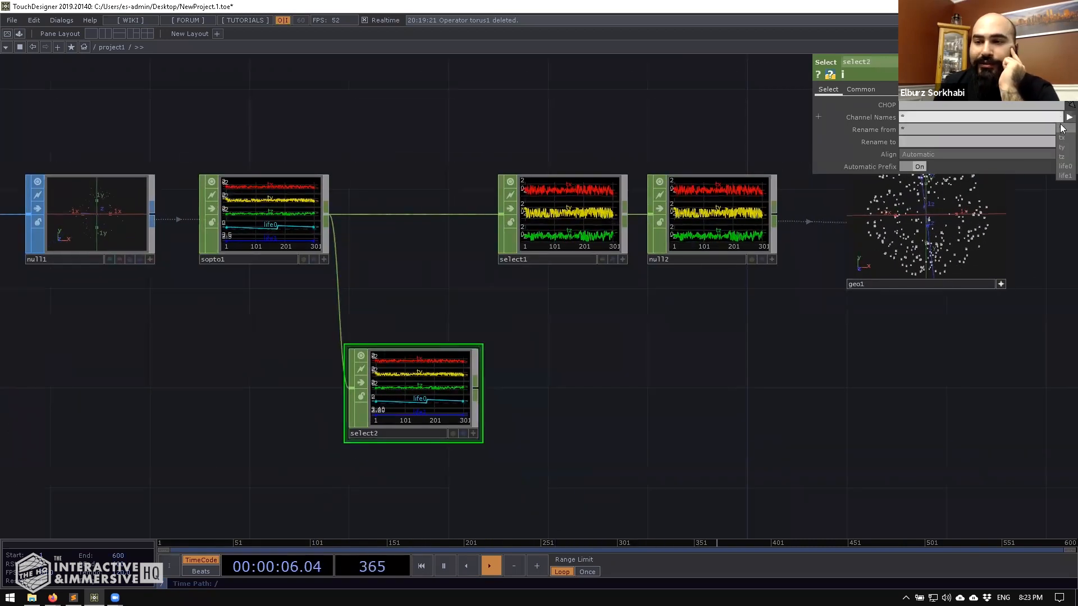
{"action": "type", "text": "life0"}
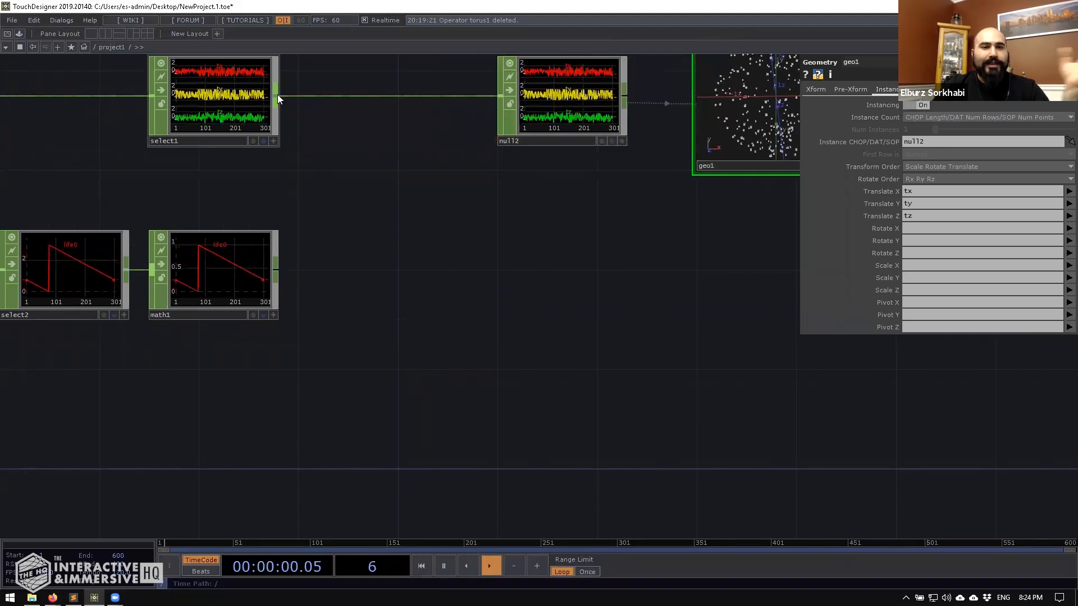
Insert a Merge CHOP on the wire into null2 and connect math1 into it
{"action": "right_click", "coordinate": [482, 103]}
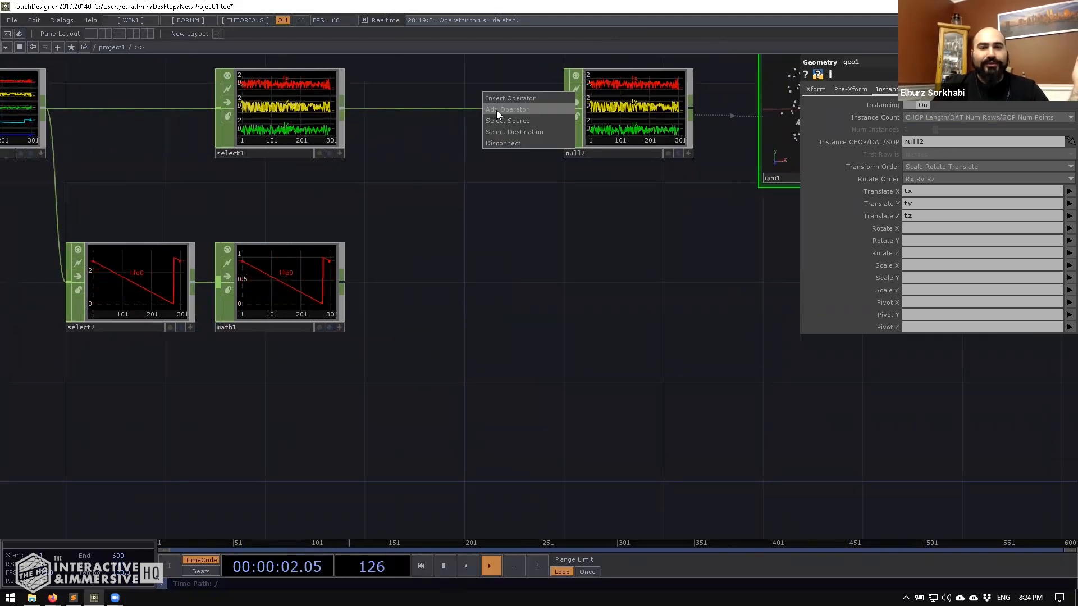
{"action": "left_click", "coordinate": [506, 109]}
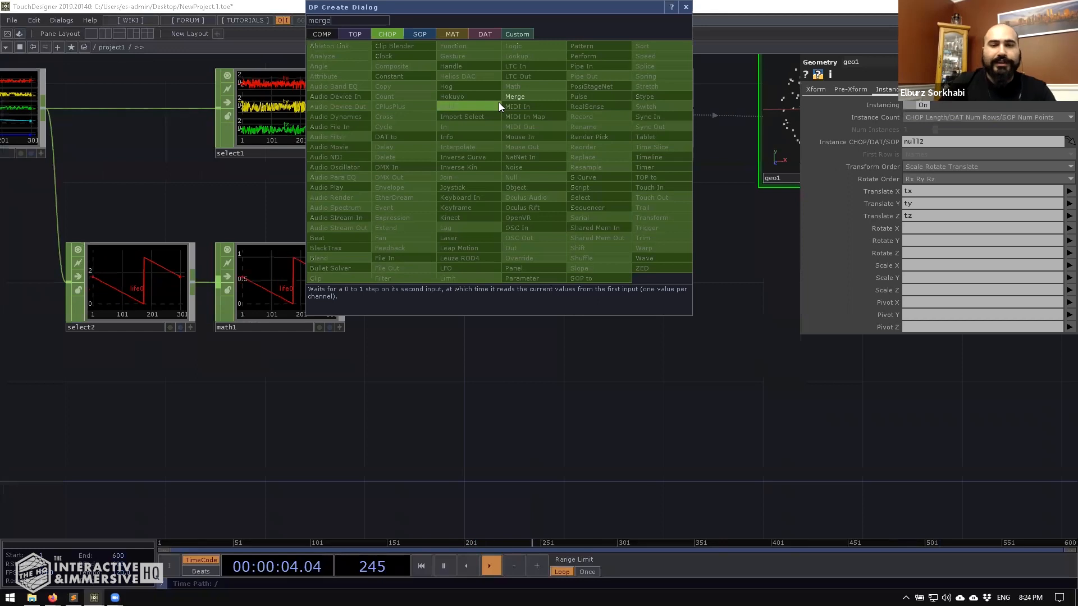
{"action": "left_click", "coordinate": [515, 97]}
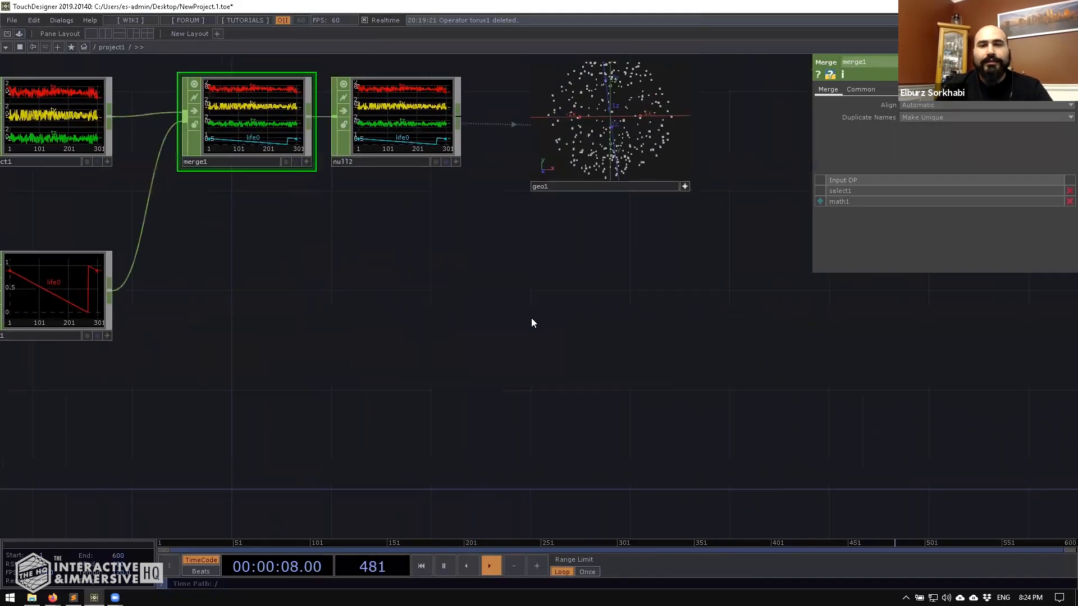
{"action": "left_click", "coordinate": [609, 121]}
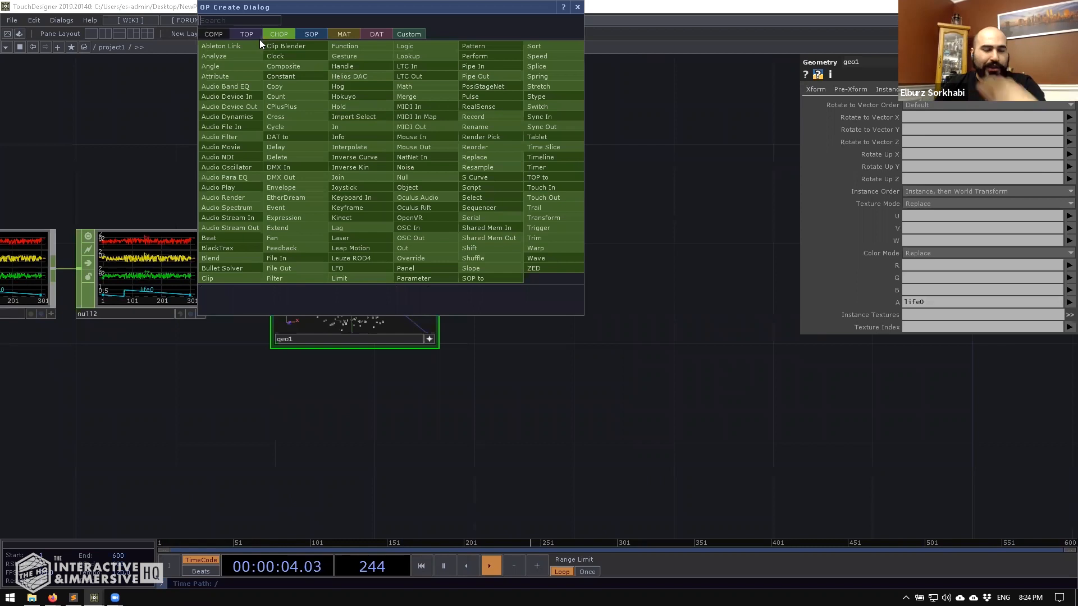
Create a Phong MAT with blending on and assign it to geo1's material
{"action": "left_click", "coordinate": [214, 34]}
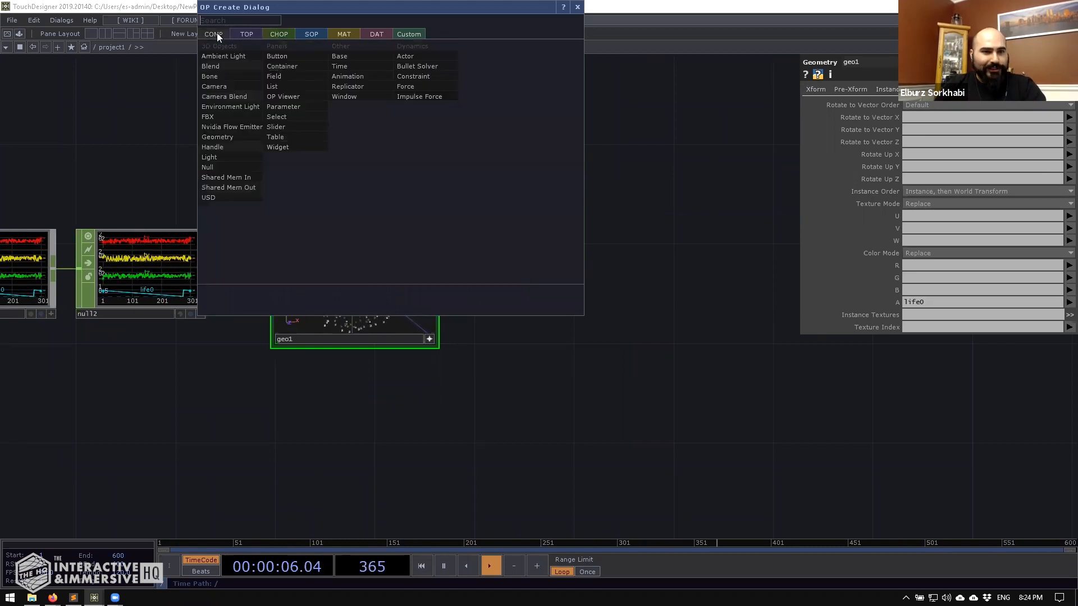
{"action": "left_click", "coordinate": [213, 86]}
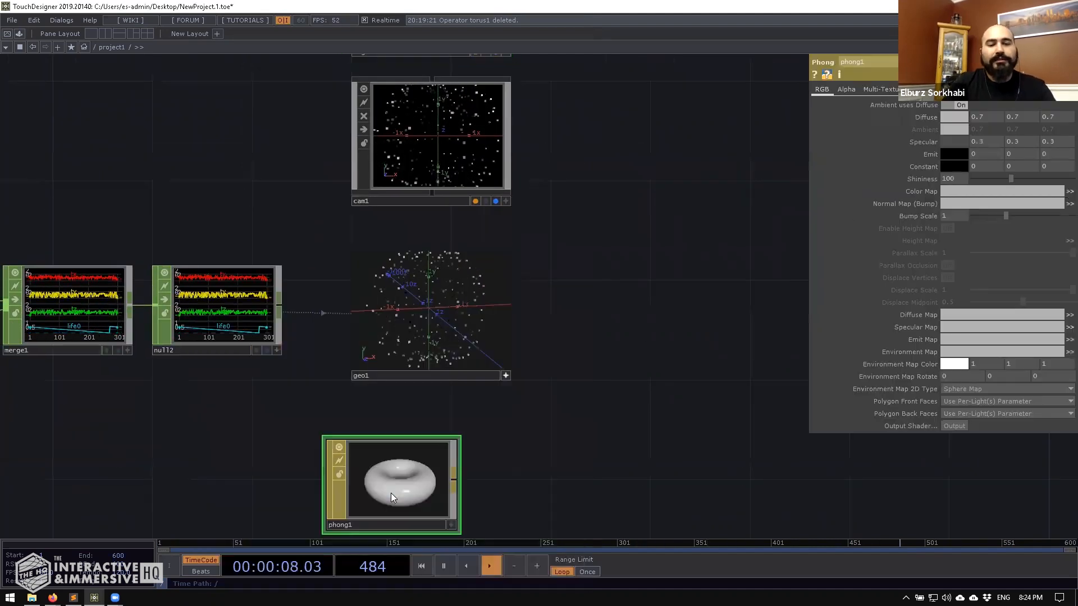
{"action": "left_click", "coordinate": [430, 313]}
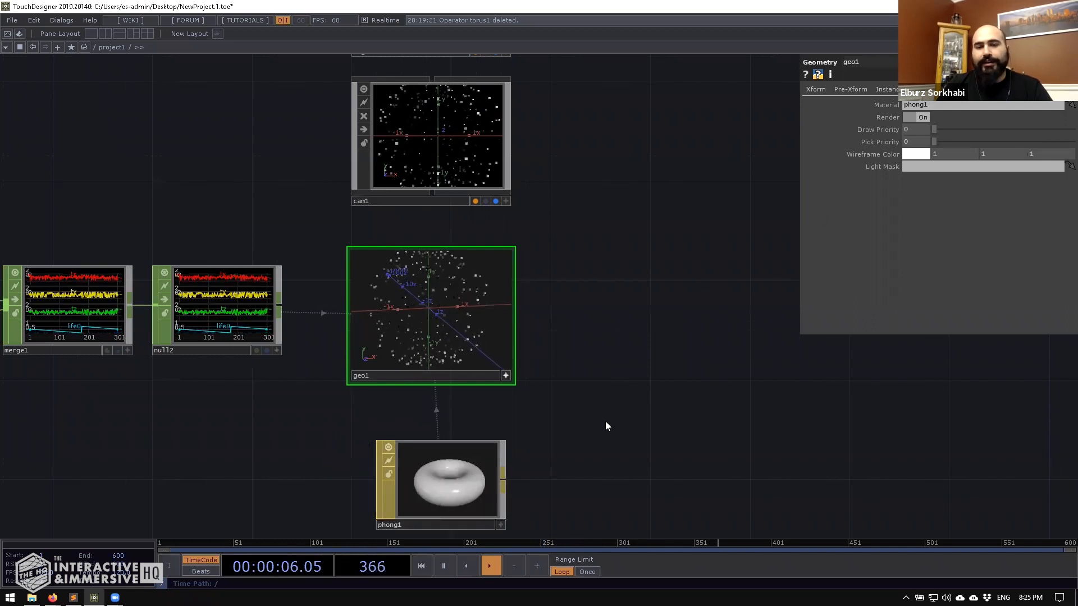
{"action": "left_click", "coordinate": [440, 482]}
{"action": "type", "text": "render"}
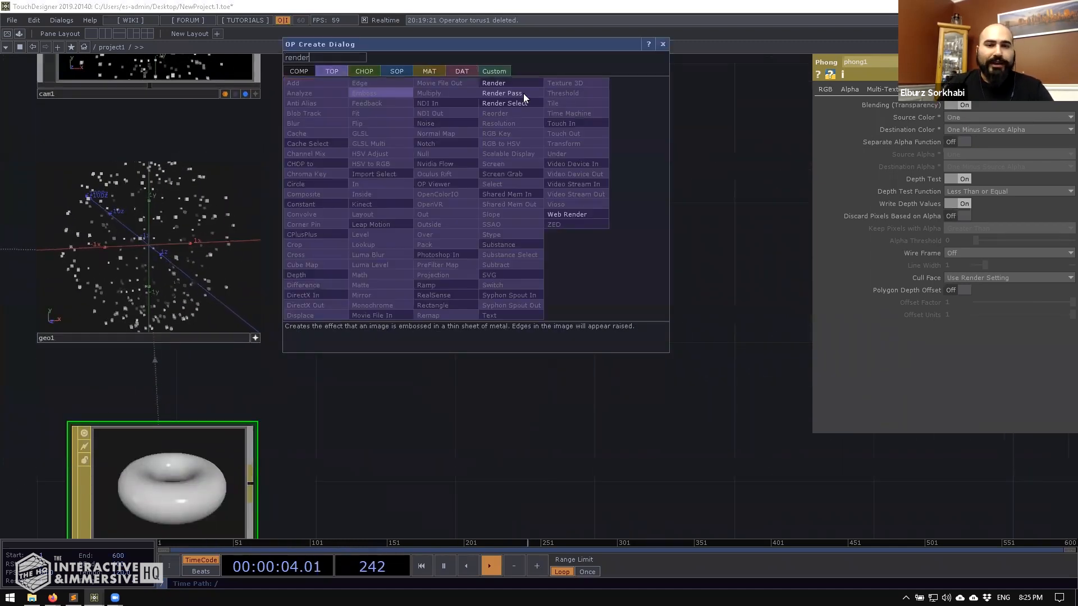
Add a Render TOP using cam1, then briefly check the CHOP page of Preferences
{"action": "left_click", "coordinate": [492, 82]}
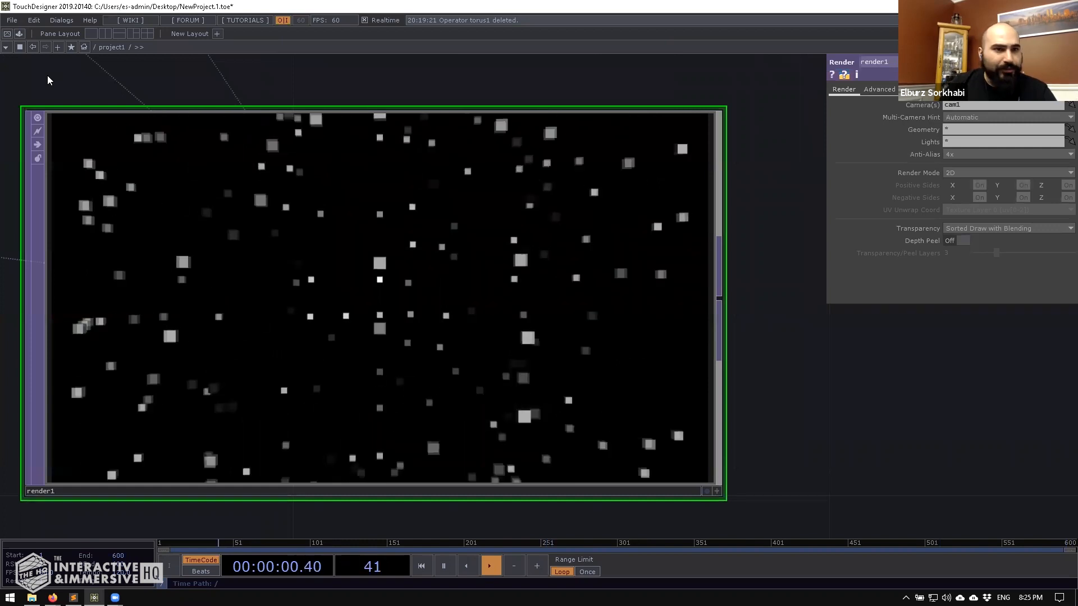
{"action": "left_click", "coordinate": [33, 19]}
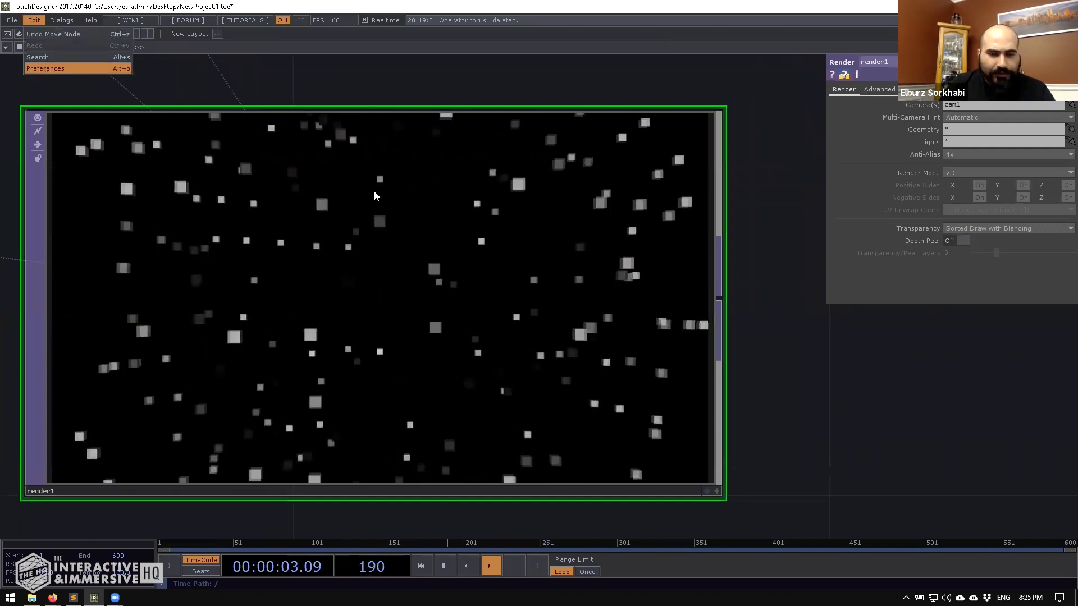
{"action": "left_click", "coordinate": [45, 68]}
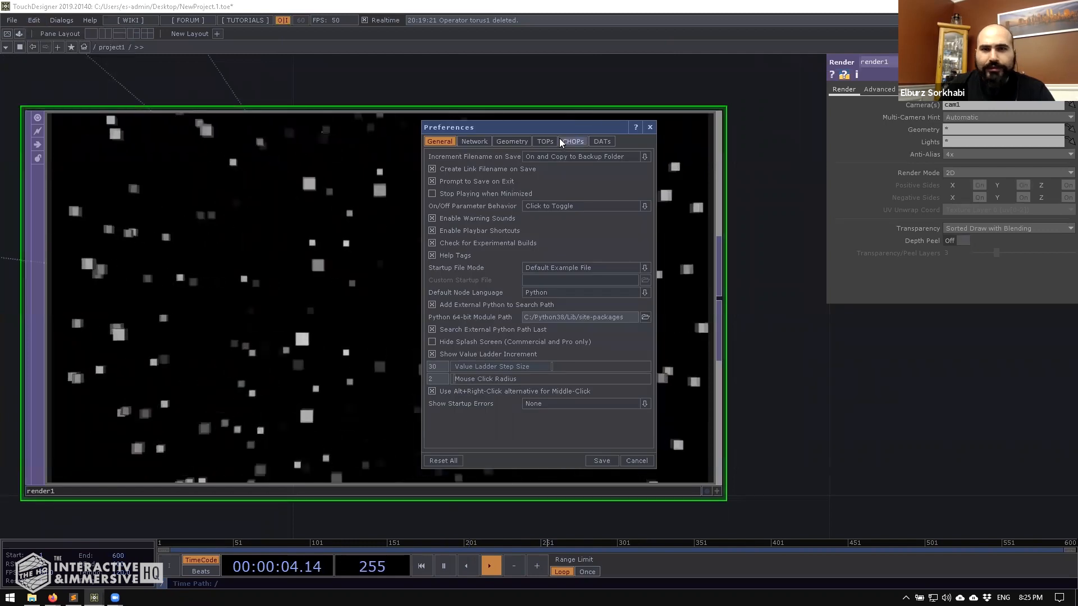
{"action": "left_click", "coordinate": [544, 142]}
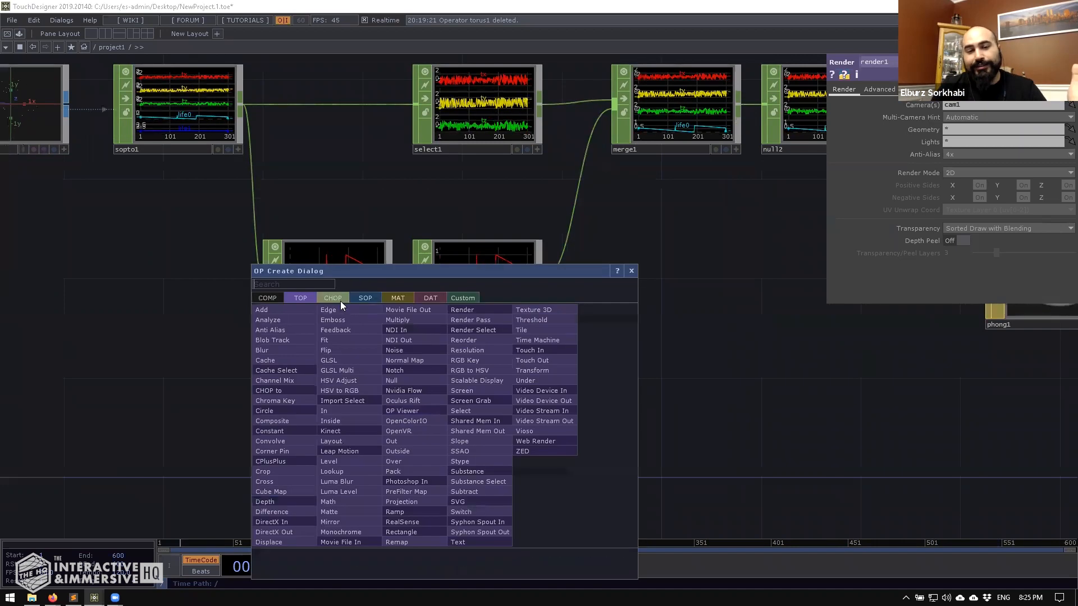
Add a Noise CHOP with channels r g b and wire it into a new Lookup CHOP's second input
{"action": "left_click", "coordinate": [394, 350]}
{"action": "type", "text": "look"}
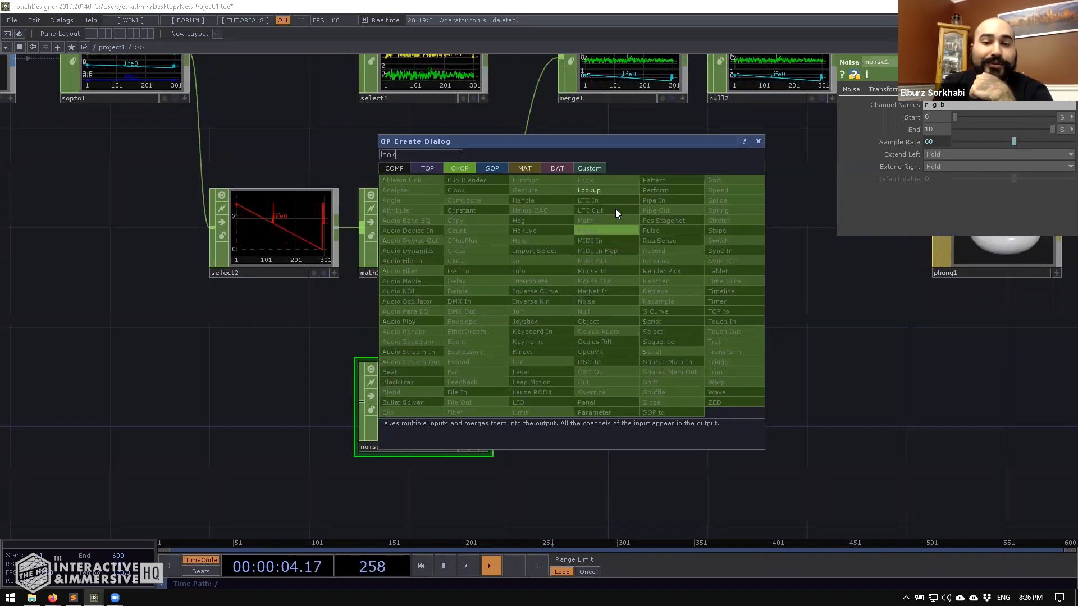
{"action": "left_click", "coordinate": [588, 189]}
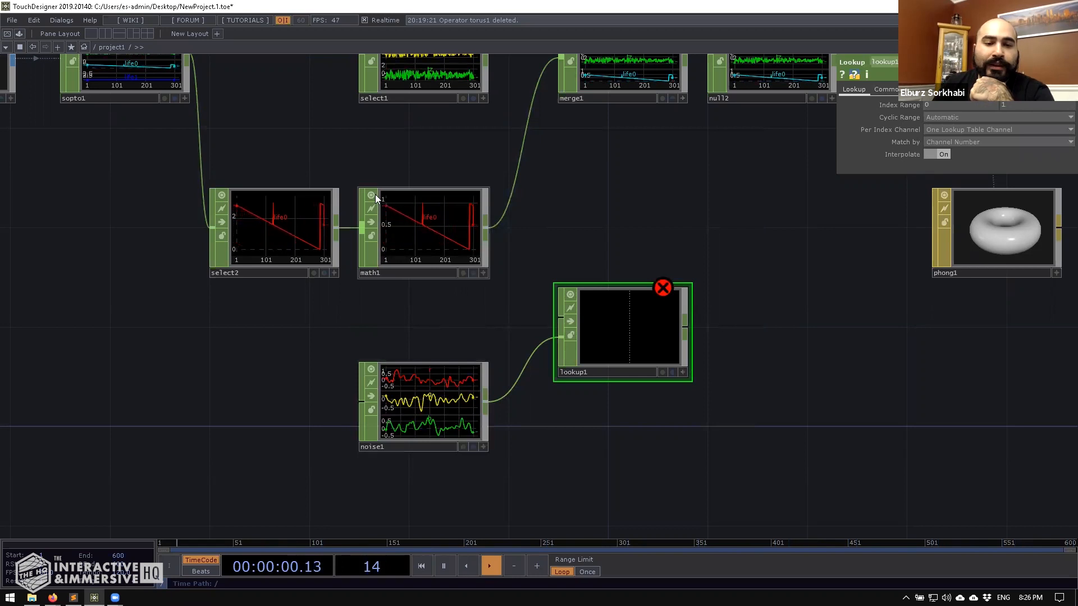
Wire math1's rescaled life into lookup1's index input so it outputs r, g, b
{"action": "left_click", "coordinate": [662, 288]}
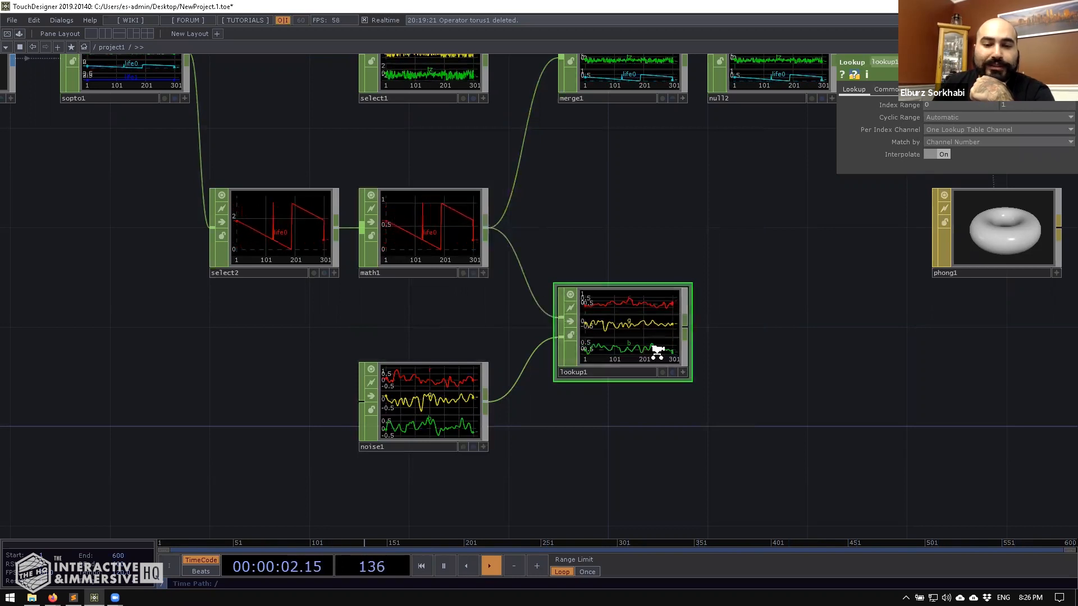
{"action": "scroll", "scroll_direction": "down", "scroll_amount": 3}
{"action": "type", "text": "gr"}
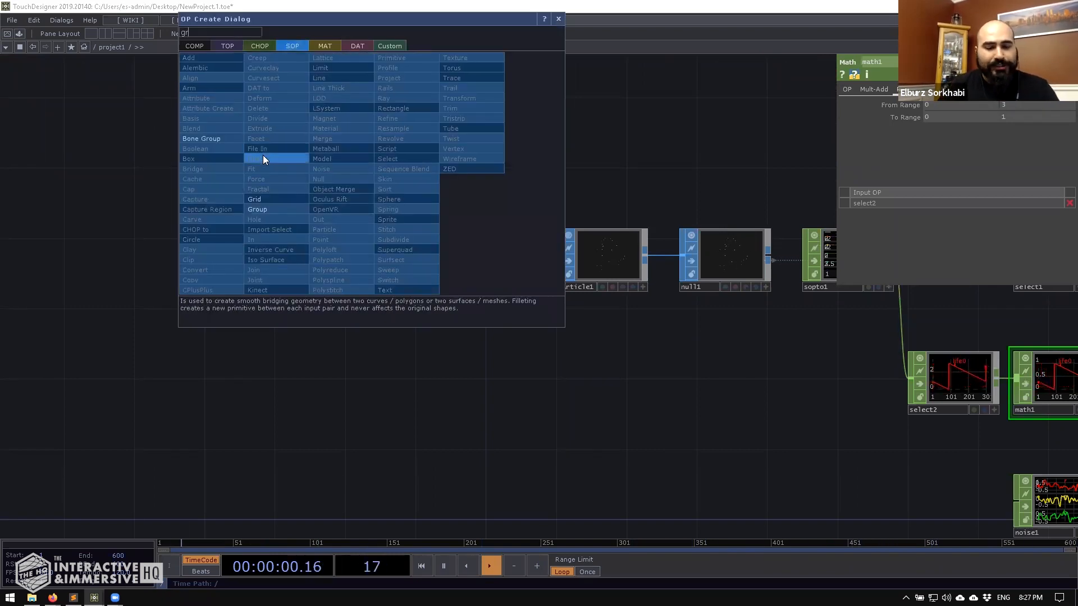
Add a Grid SOP feeding sort1 in place of sphere1, and aim cam1 at geo1 from Translate 4 0 4
{"action": "left_click", "coordinate": [253, 199]}
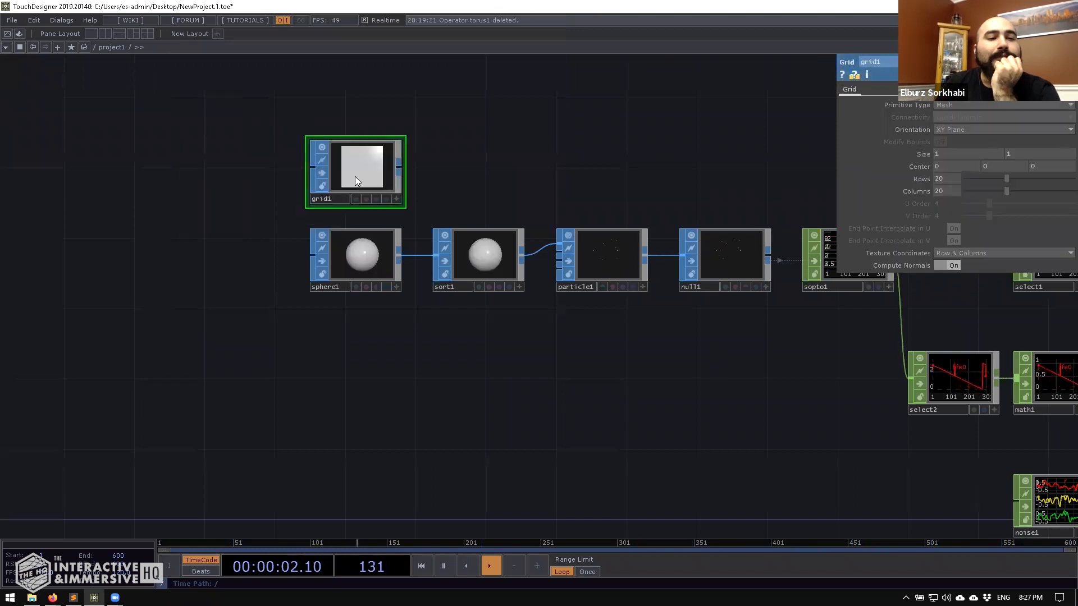
{"action": "left_click", "coordinate": [356, 259]}
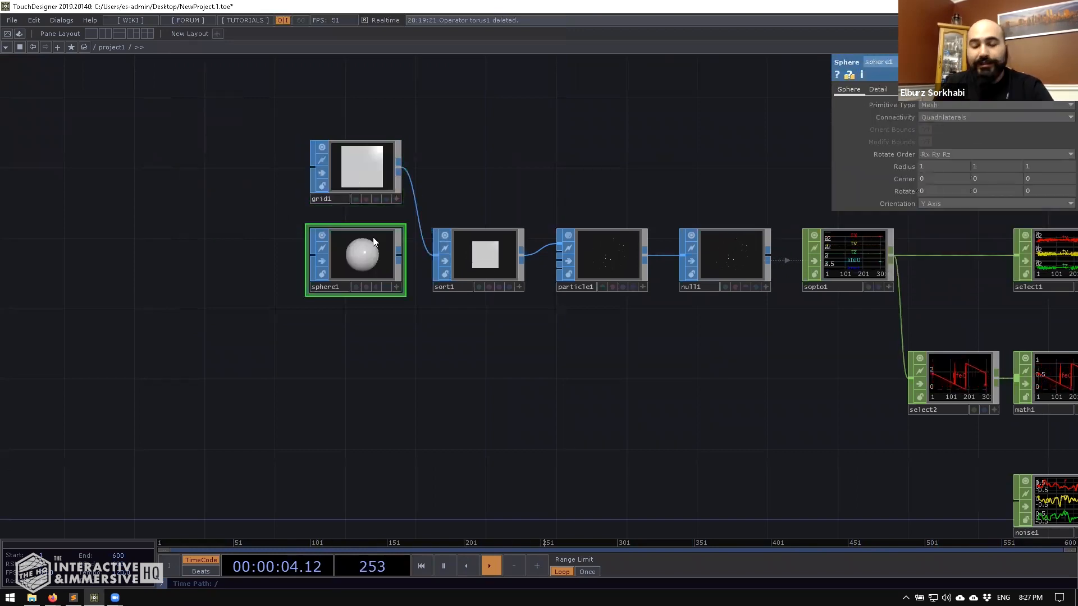
{"action": "left_click", "coordinate": [602, 258]}
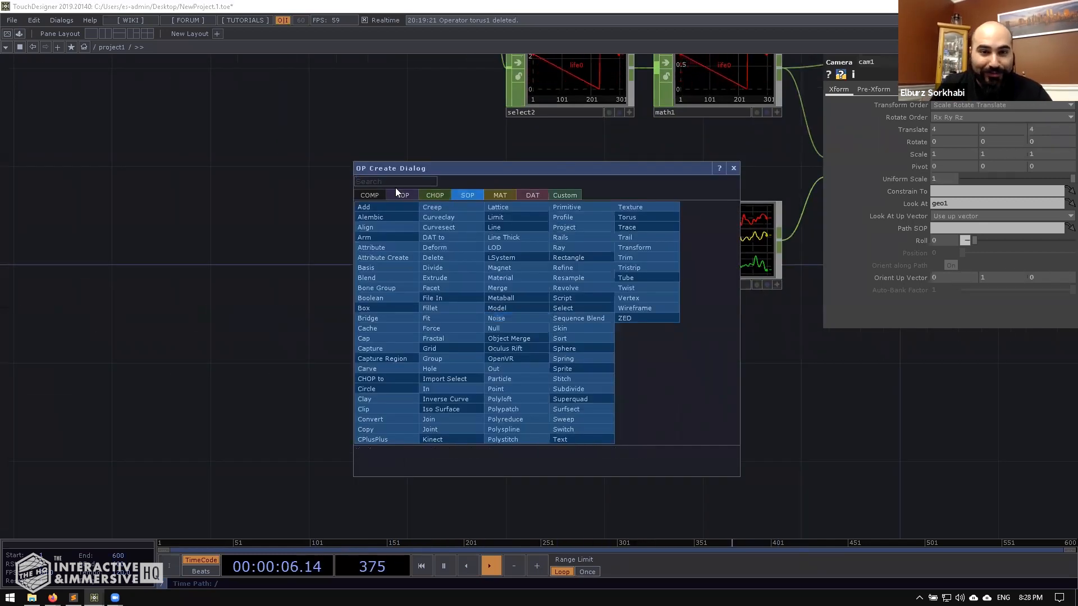
Add an orange-to-blue Ramp TOP, convert it with a TOP to CHOP referencing ramp1, and view the ramp
{"action": "left_click", "coordinate": [417, 333]}
{"action": "type", "text": "top"}
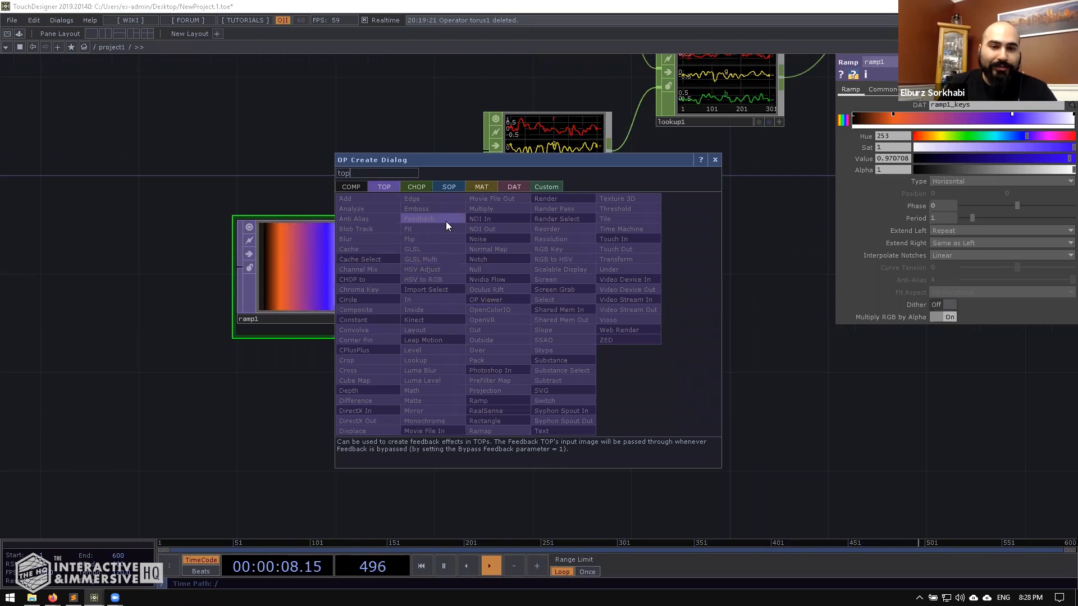
{"action": "left_click", "coordinate": [415, 187]}
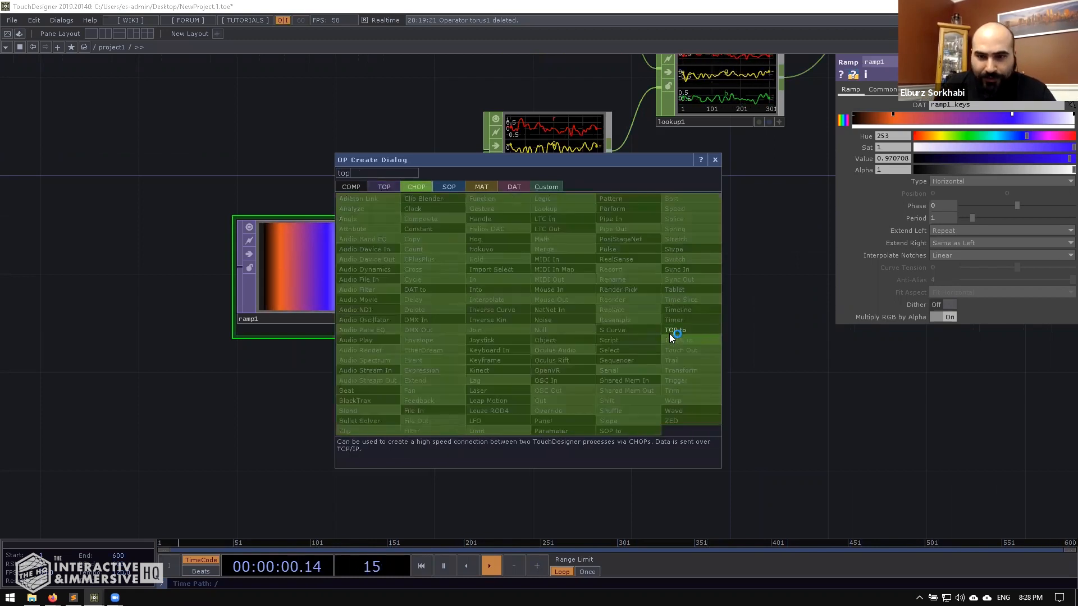
{"action": "left_click", "coordinate": [675, 330]}
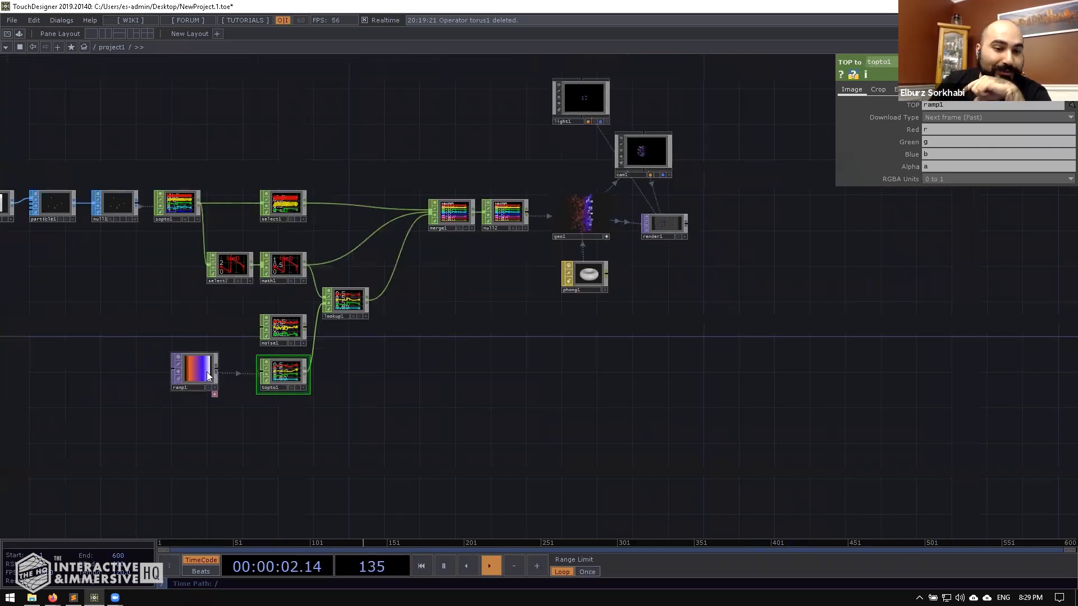
{"action": "double_click", "coordinate": [195, 371]}
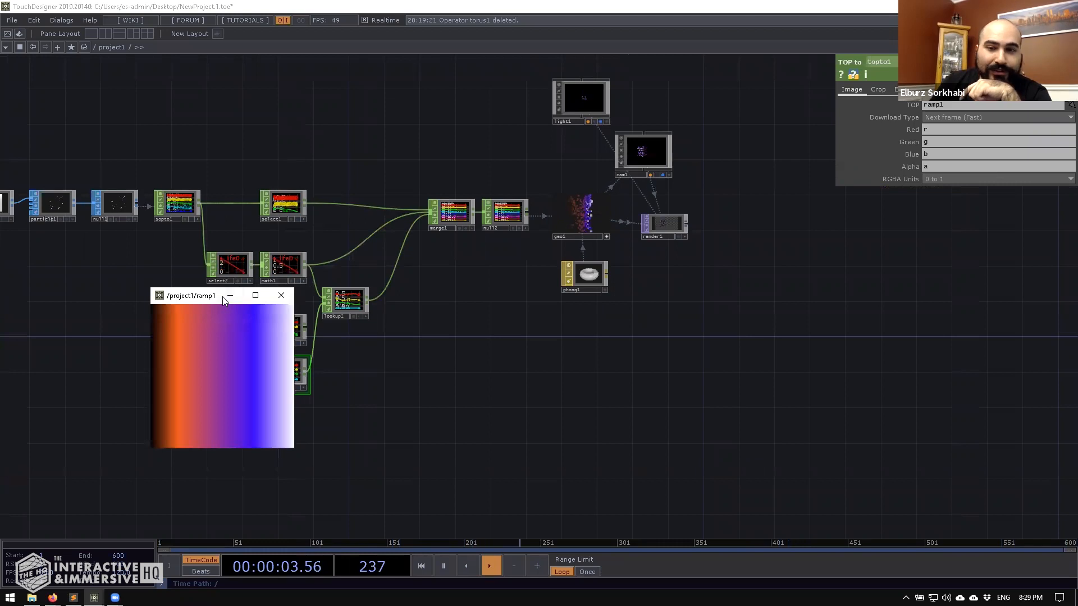